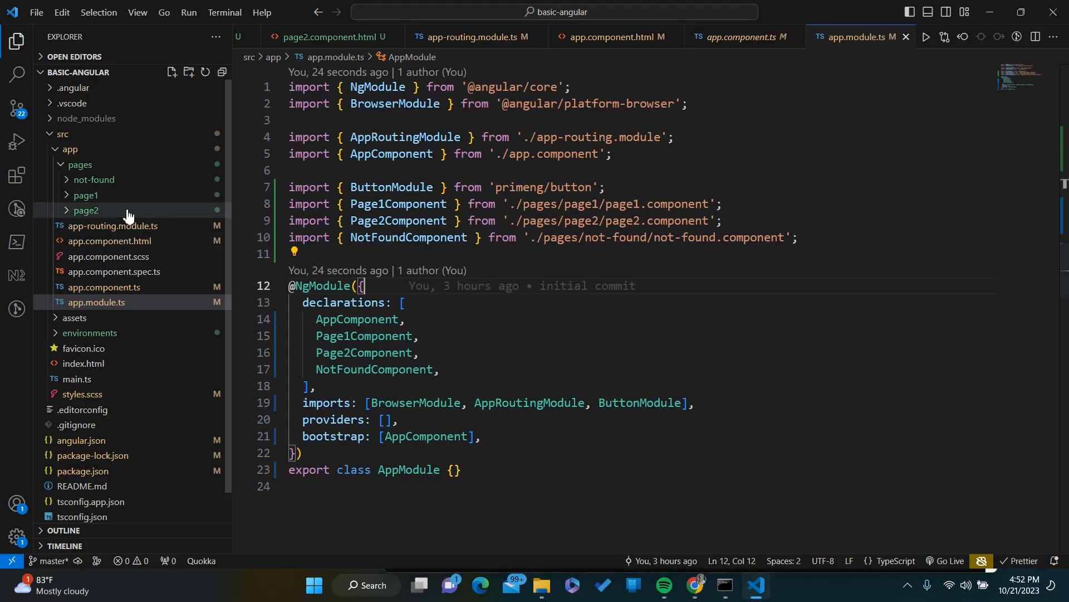
Expand the page1 and page2 folders and copy the app-page1 selector from page1.component.ts
click(86, 211)
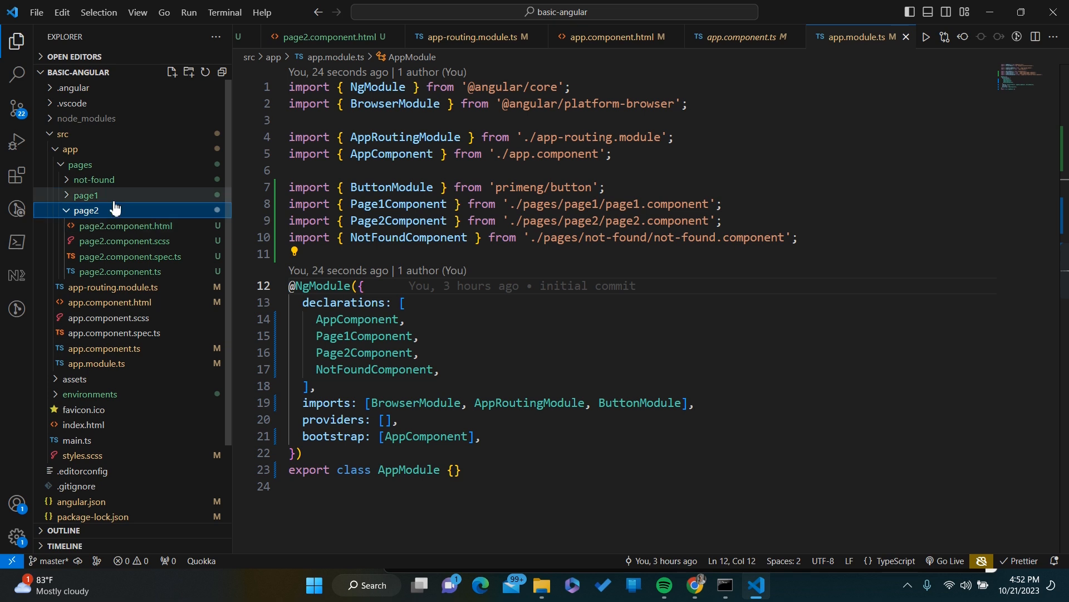
click(86, 194)
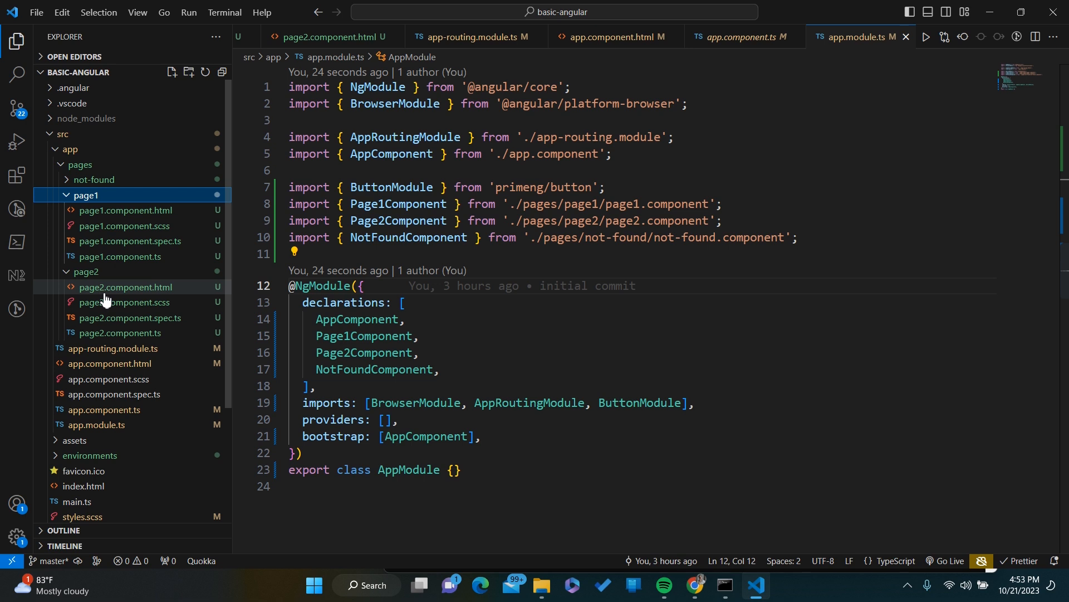
mouse_move(145, 209)
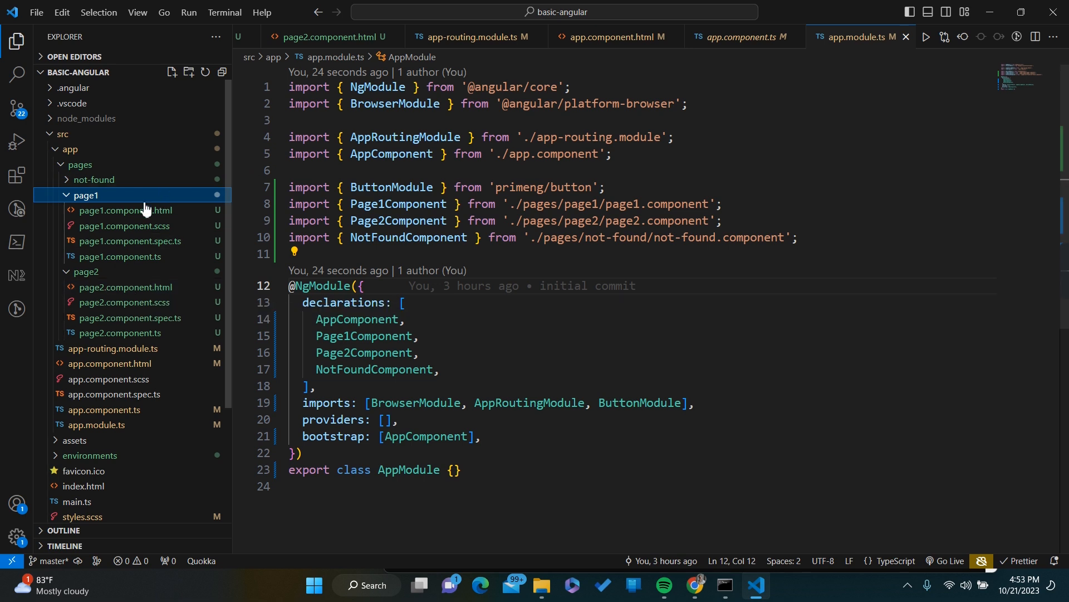
click(123, 211)
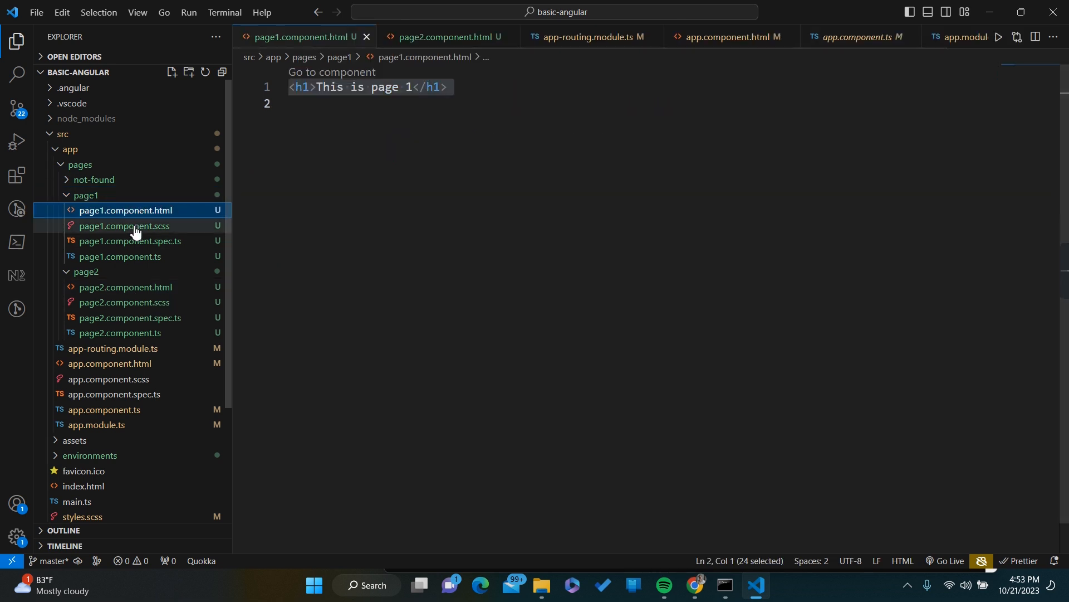
click(120, 257)
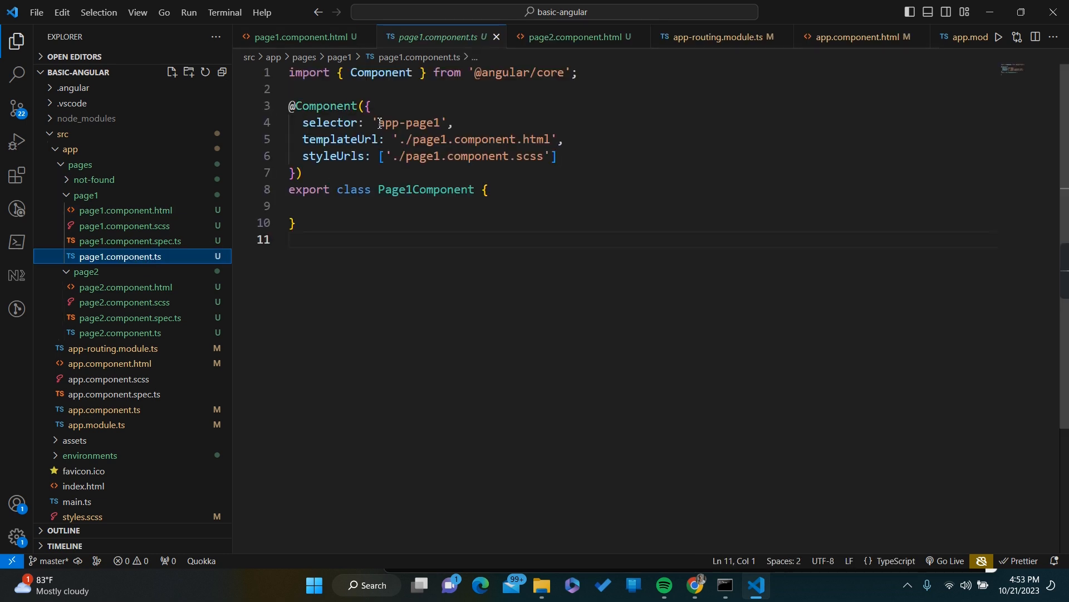
double_click(409, 122)
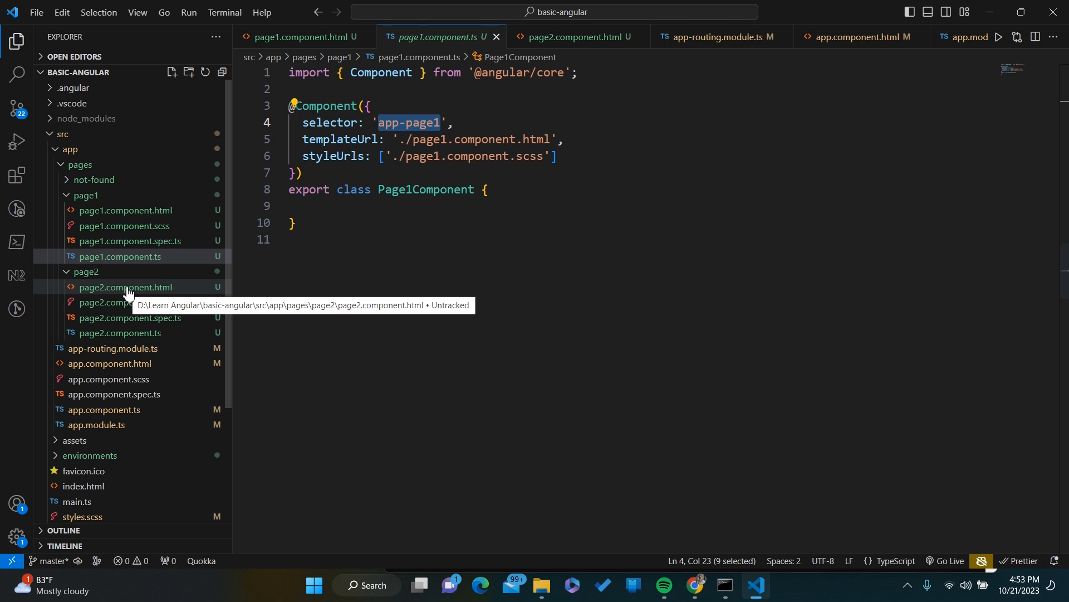
Add <app-page1></app-page1> to page2.component.html beneath its heading
click(121, 256)
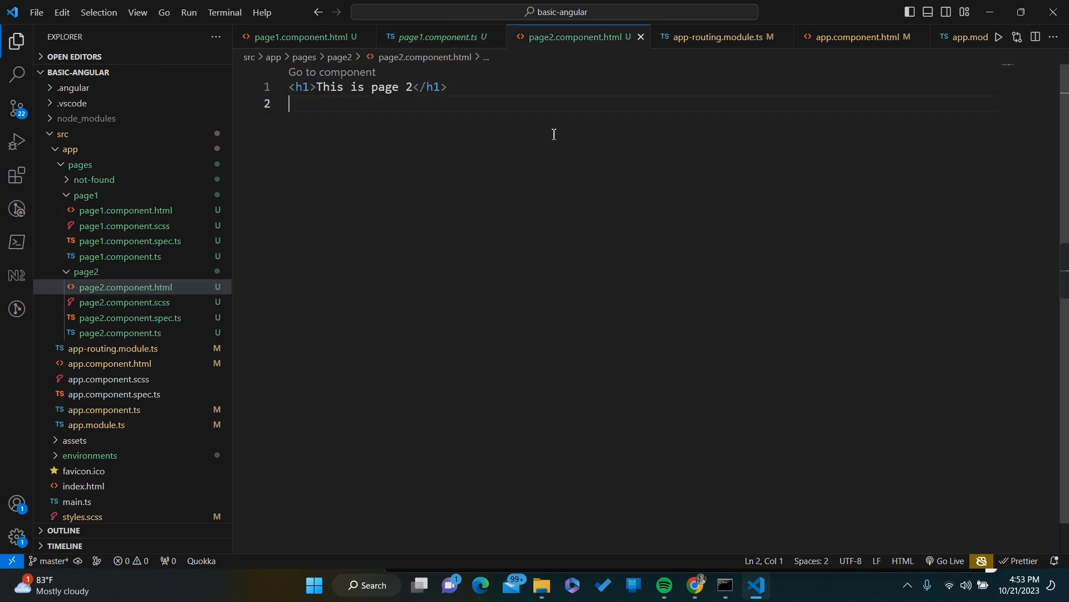
text(<app-page1></app-page1>)
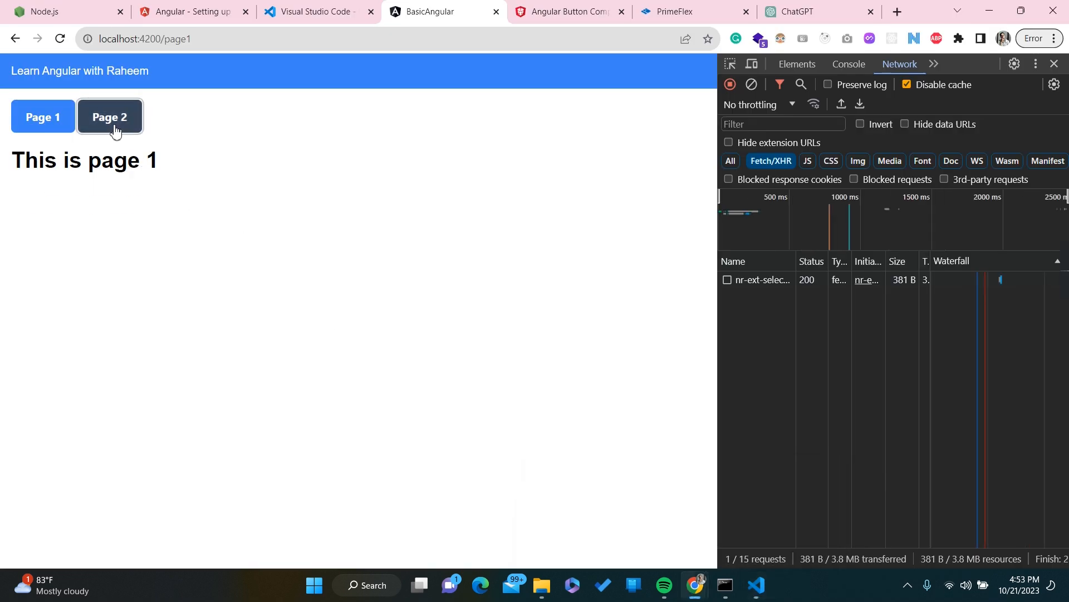
Navigate the running app to Page 2 and check the embedded 'This is page 1' heading
click(109, 117)
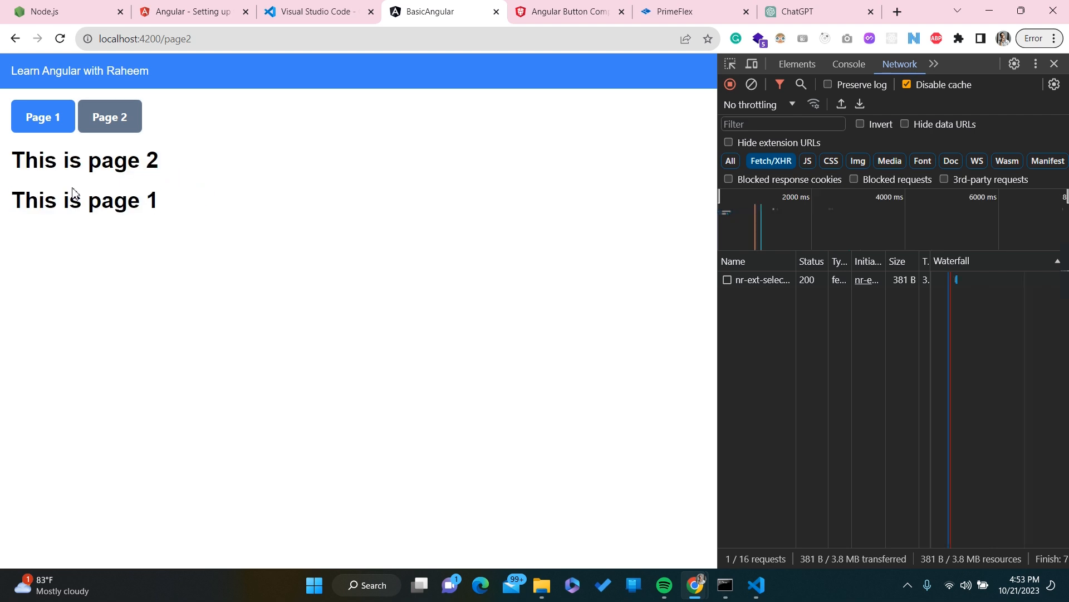
triple_click(83, 200)
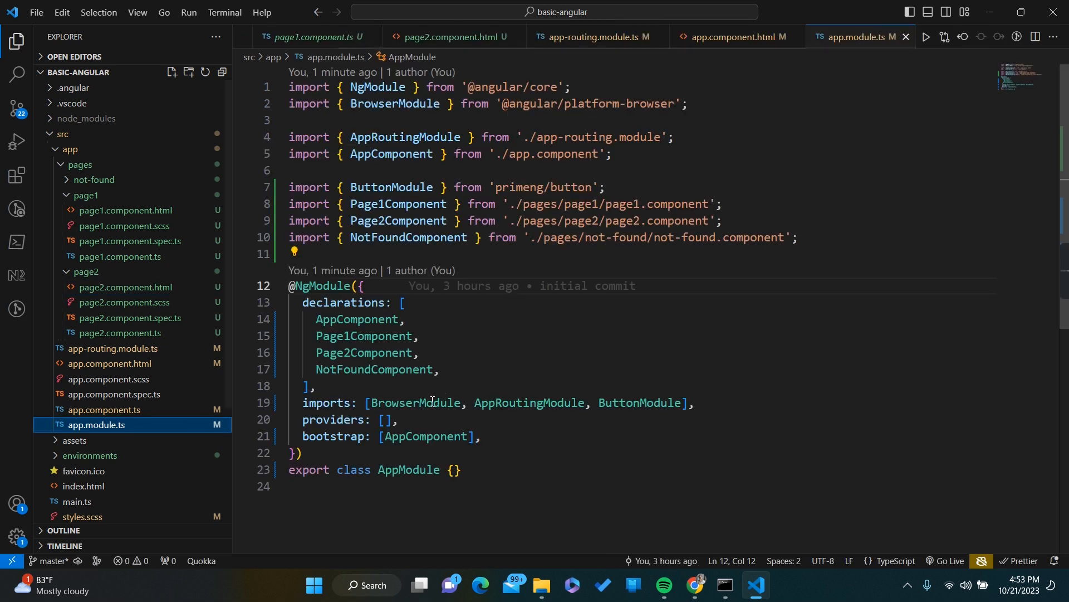
Delete Page1Component from AppModule's declarations array in app.module.ts
double_click(363, 335)
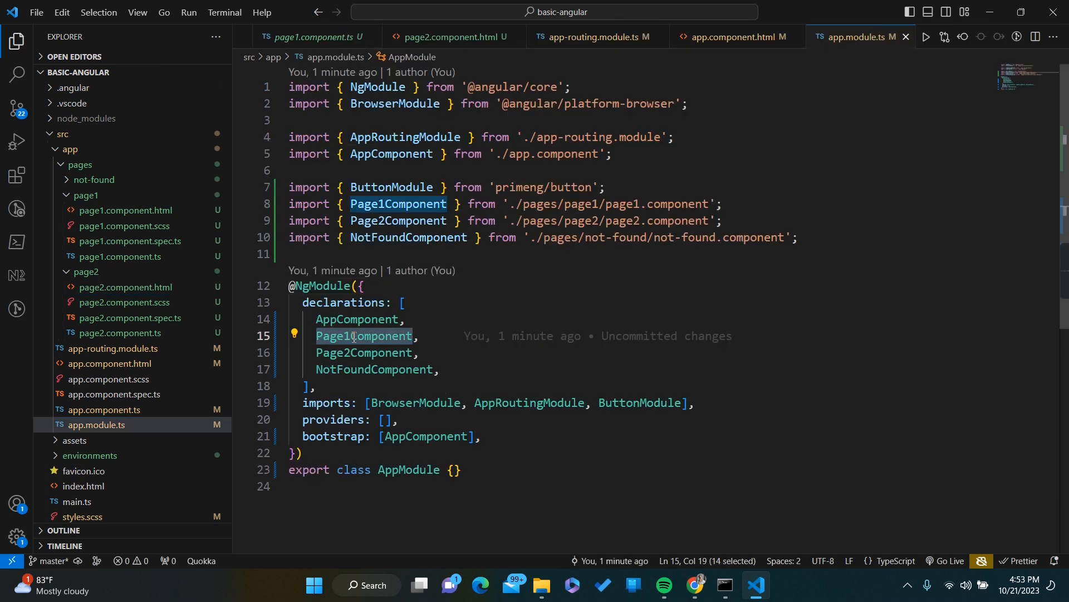
key(Delete)
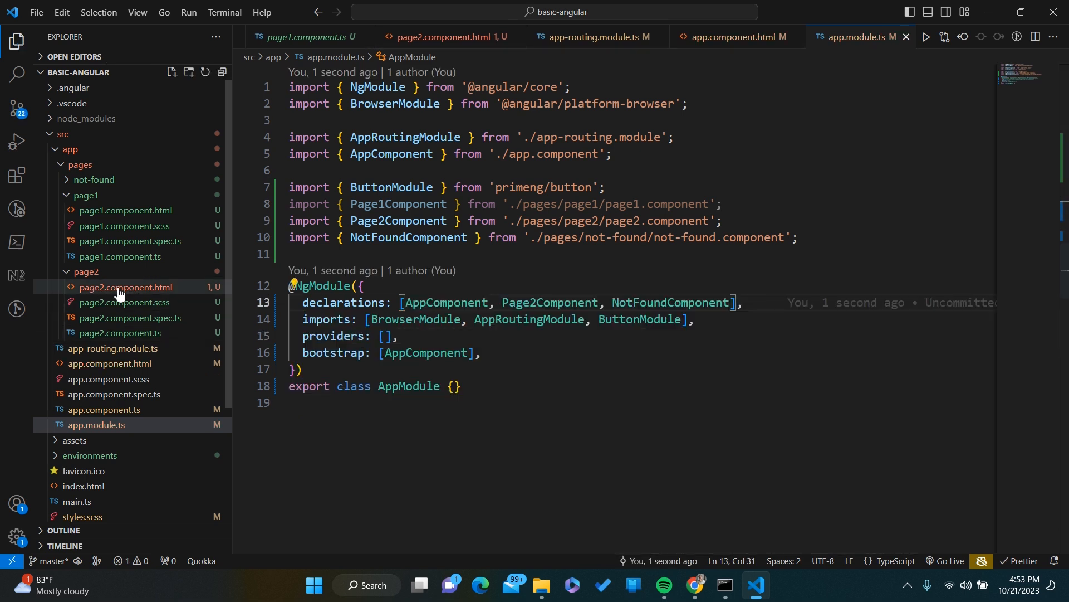
Reopen page2.component.html to see app-page1 flagged as not a known element
click(123, 286)
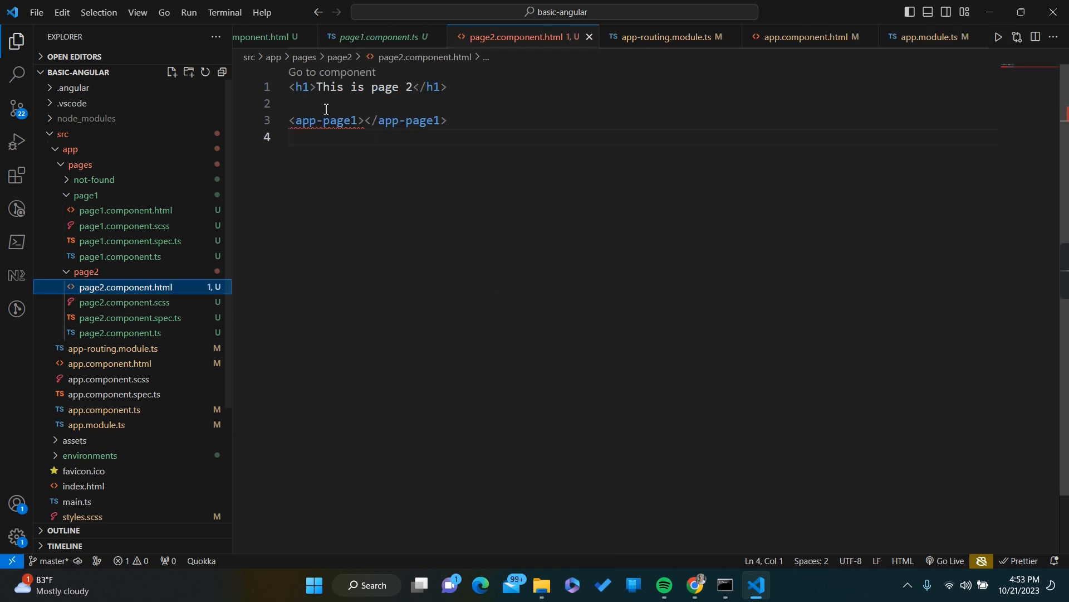
mouse_move(327, 121)
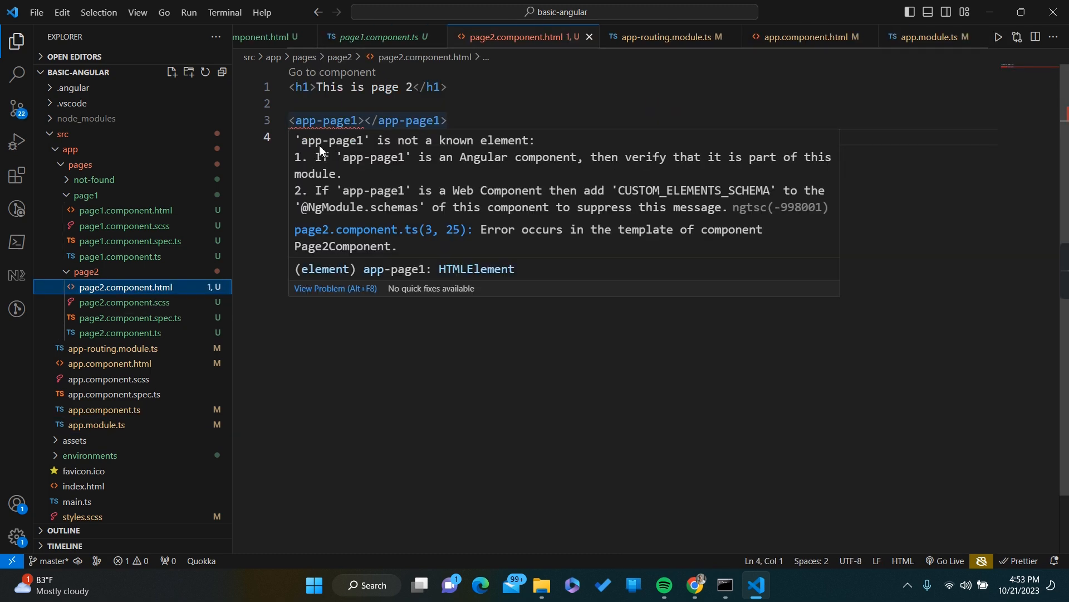
mouse_move(501, 154)
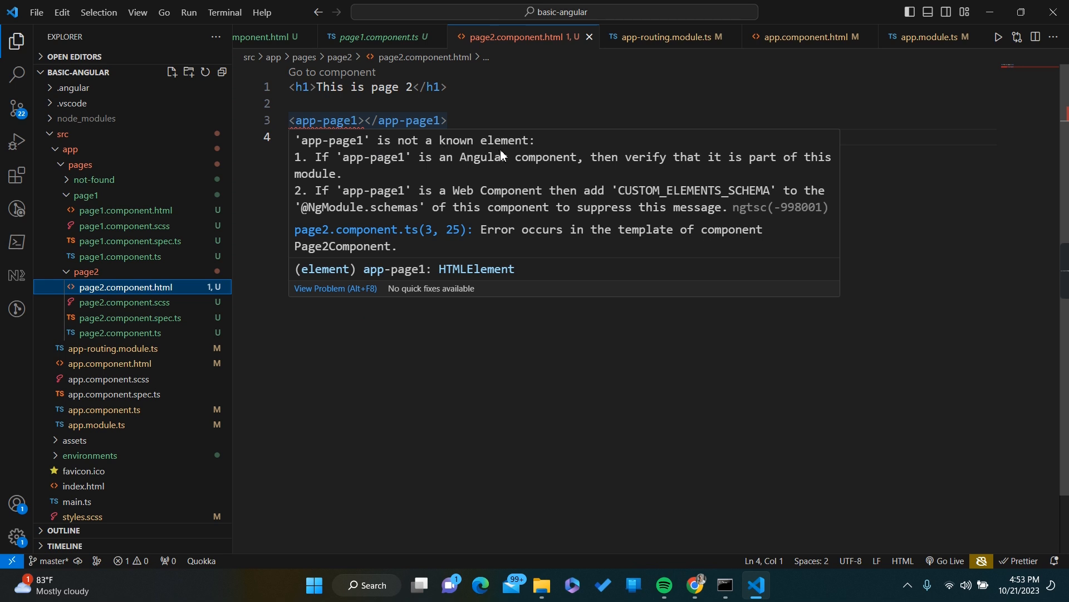
mouse_move(390, 166)
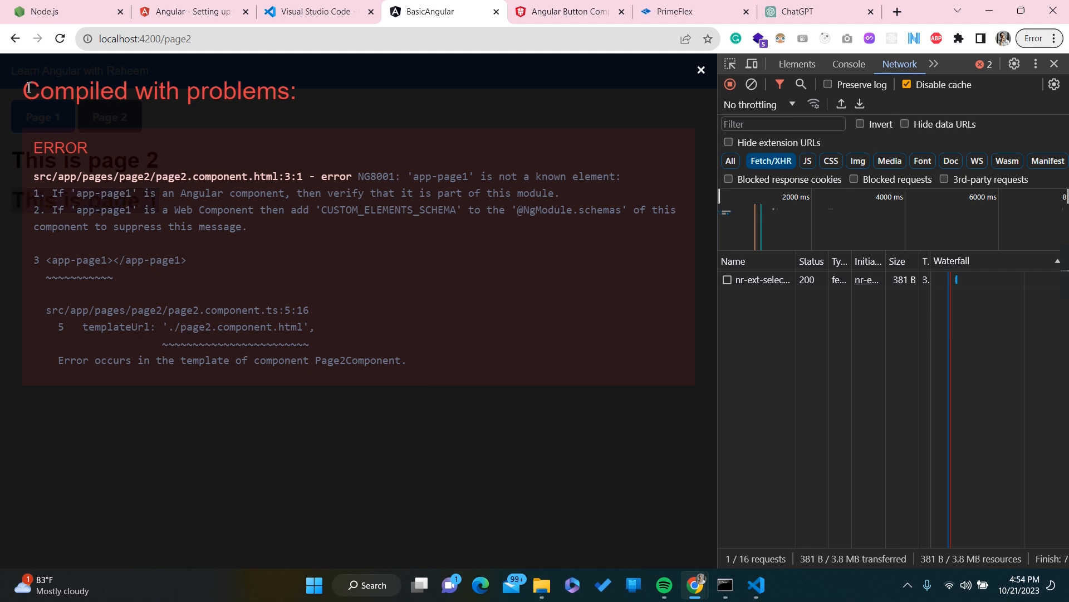
Highlight the app-page1 line in Chrome's 'Compiled with problems' error overlay
triple_click(158, 90)
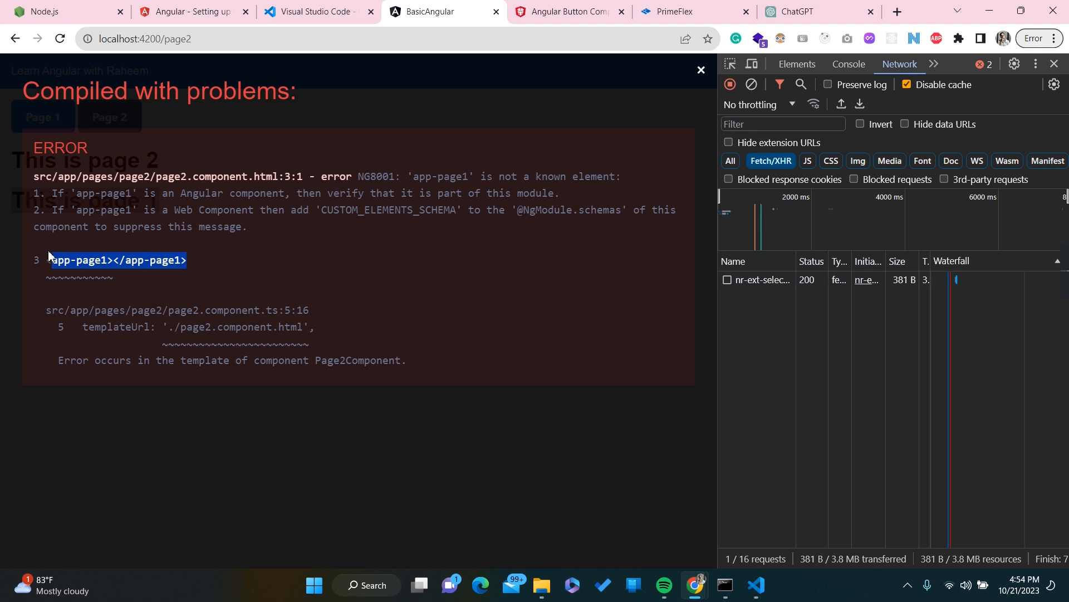
mouse_move(219, 267)
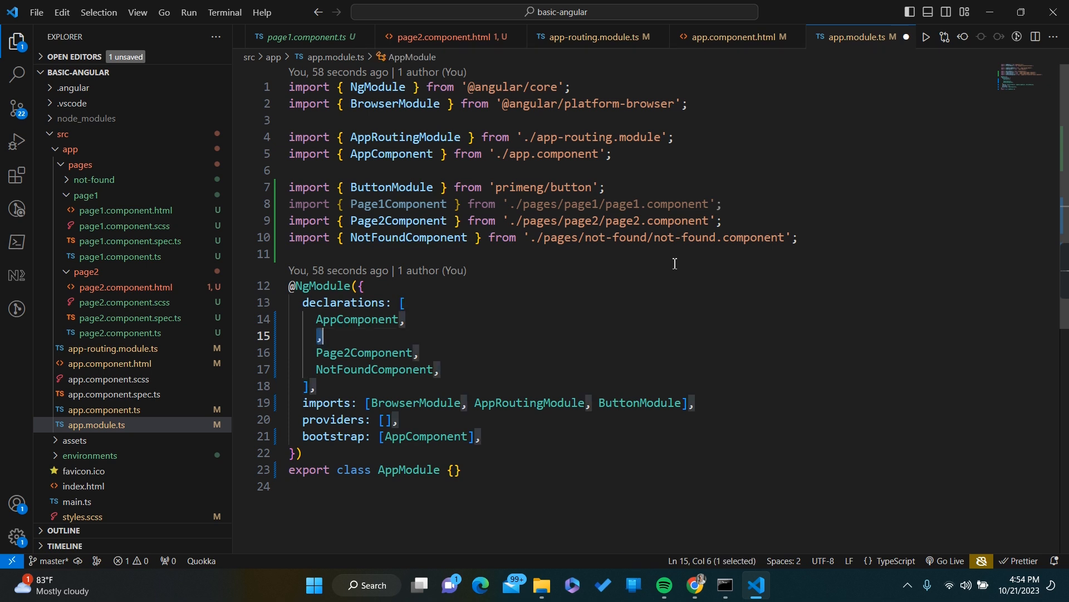
Declare Page1Component again in AppModule between AppComponent and Page2Component
text(Page1Component)
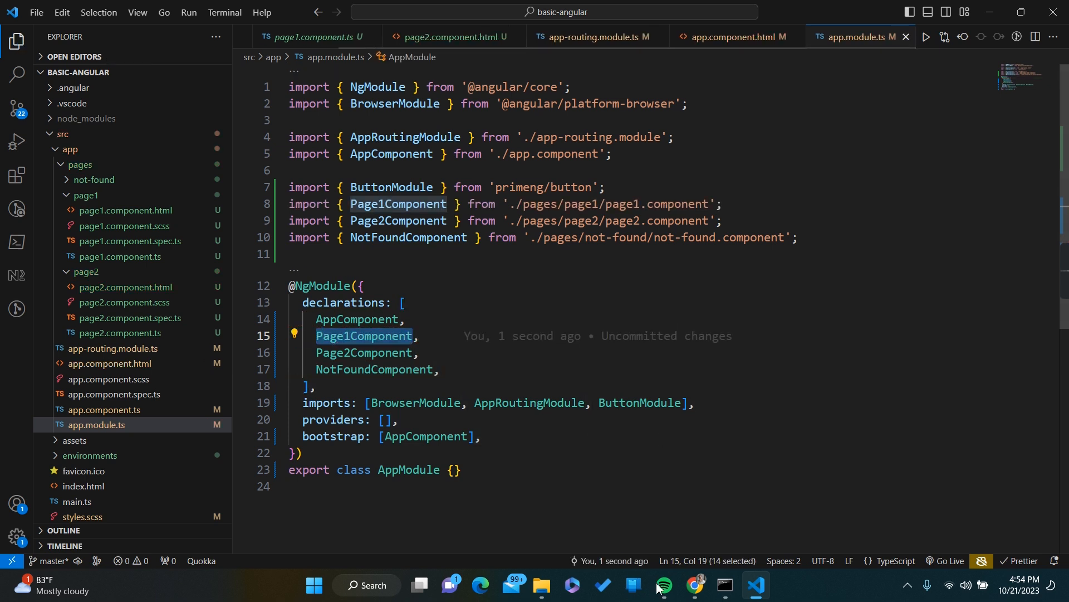
mouse_move(695, 585)
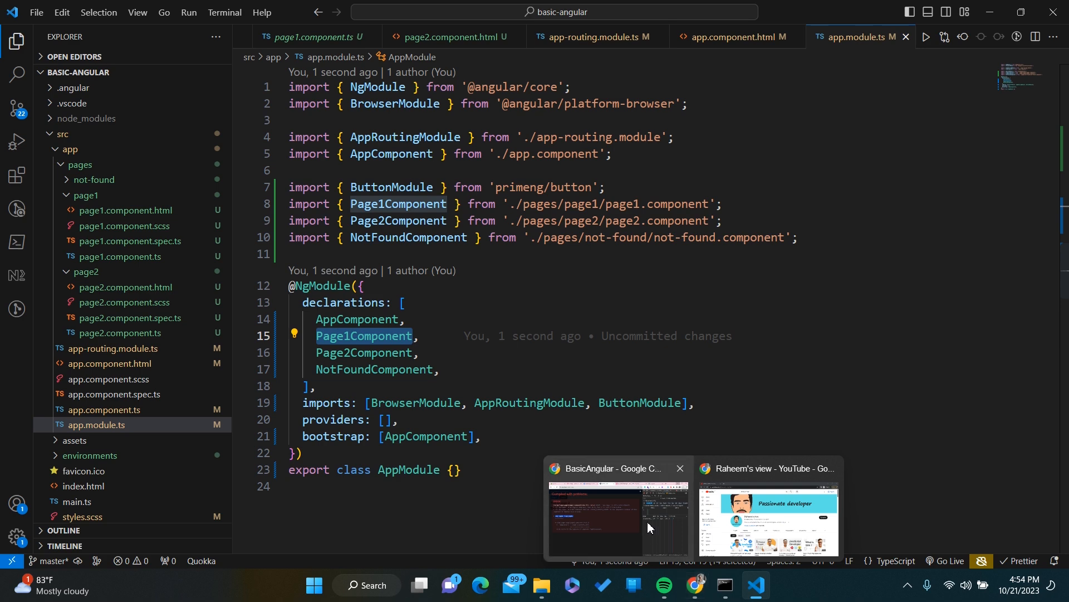